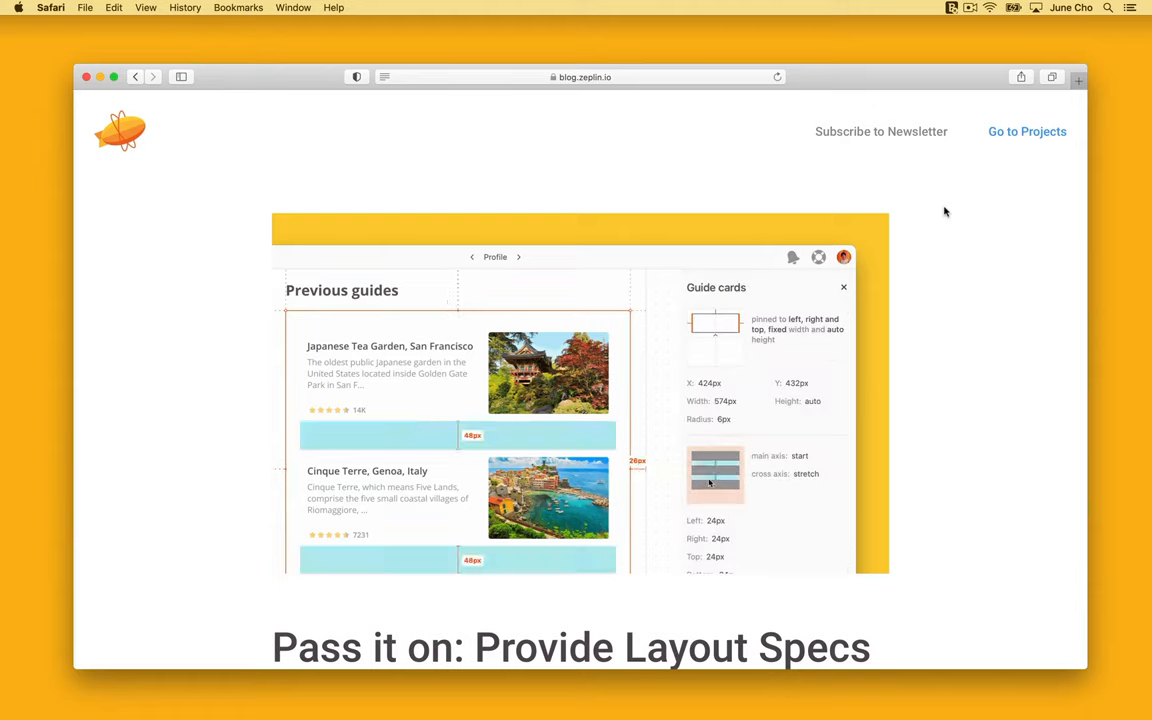
Select the auto layout frames and card groups across the Guide, Profile, Profile_Detail and Guides screens.
{"action": "scroll", "scroll_direction": "down", "scroll_amount": 3}
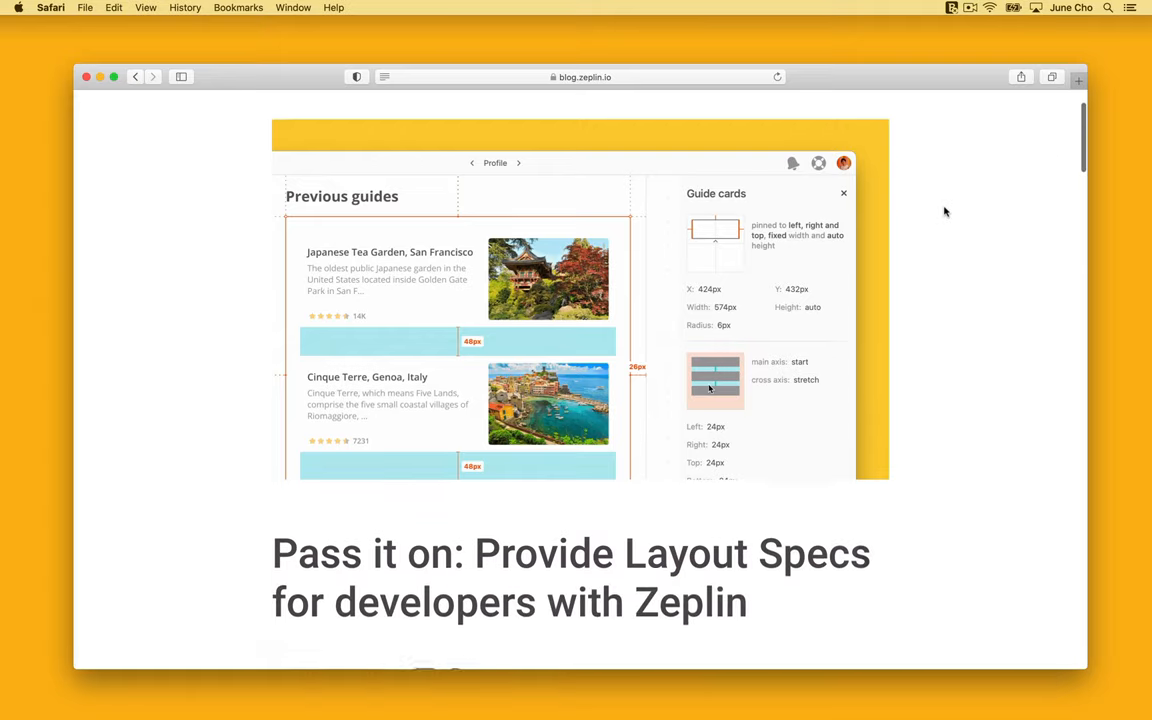
{"action": "scroll", "scroll_direction": "down", "scroll_amount": 3}
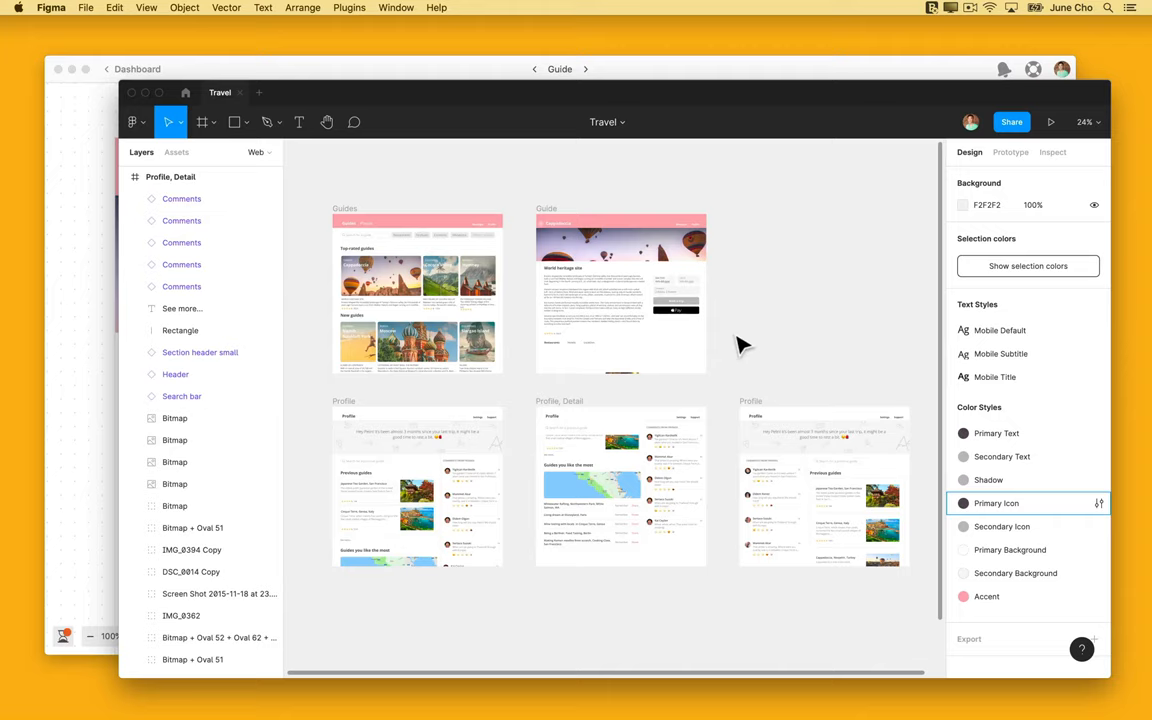
{"action": "left_click", "coordinate": [620, 300]}
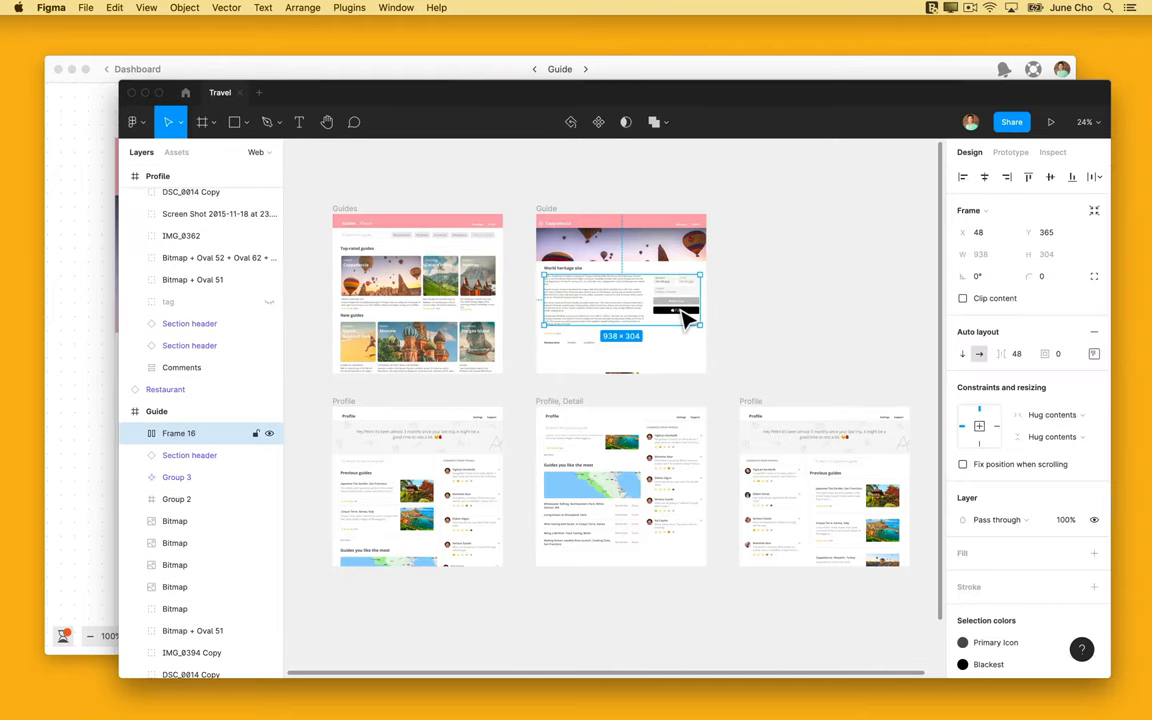
{"action": "mouse_move", "coordinate": [950, 340]}
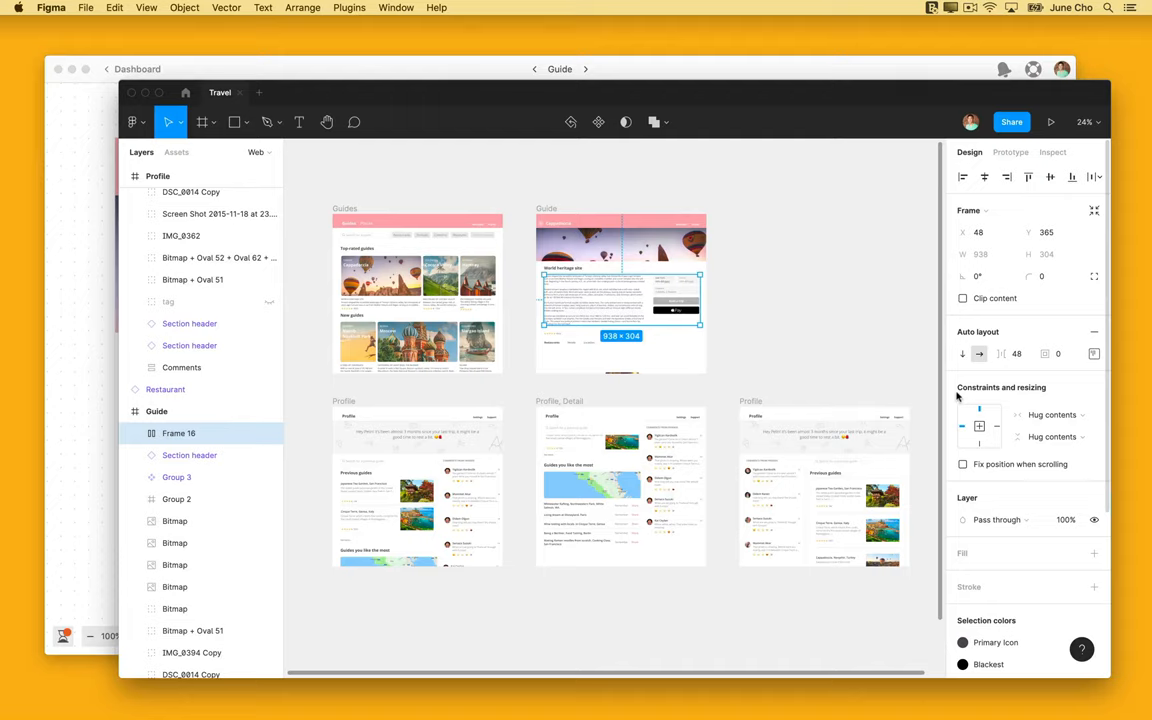
{"action": "left_click", "coordinate": [856, 520]}
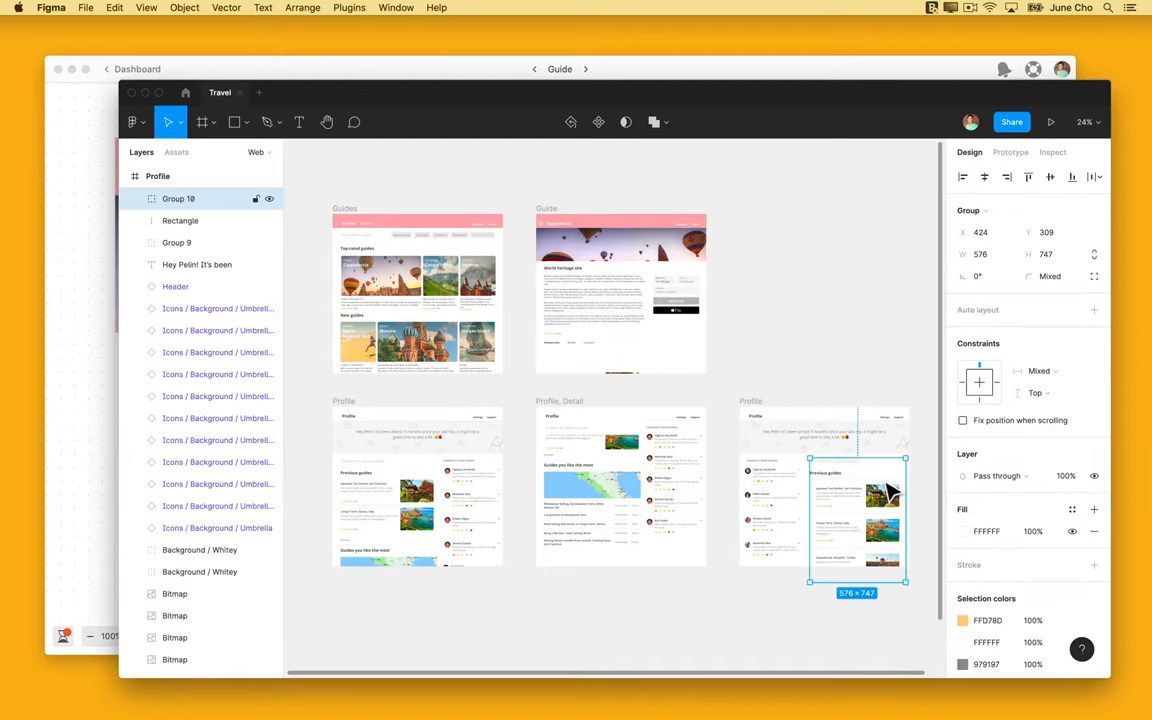
{"action": "mouse_move", "coordinate": [980, 356]}
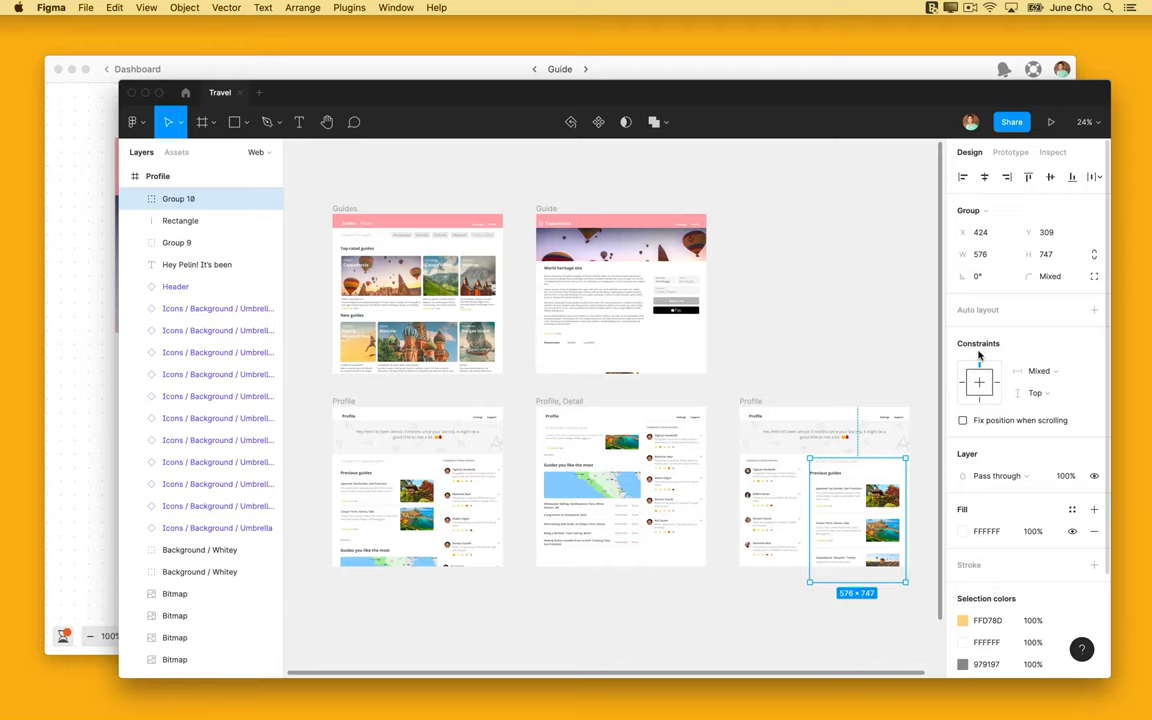
{"action": "left_click", "coordinate": [676, 464]}
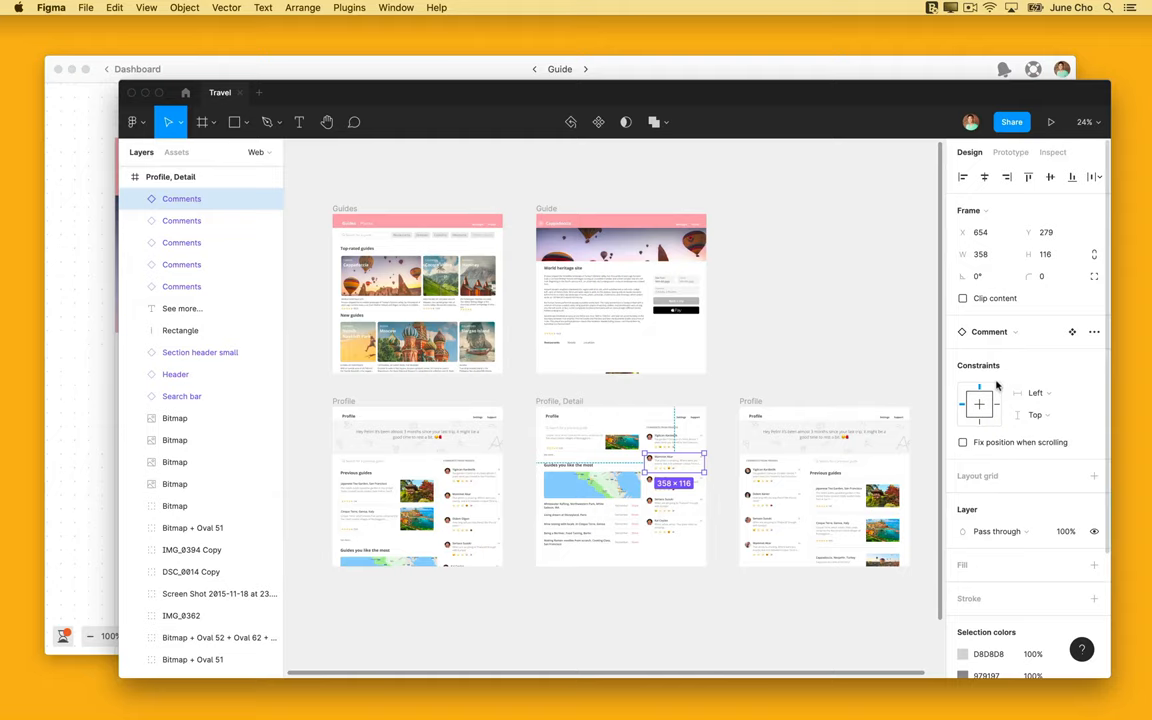
{"action": "left_click", "coordinate": [470, 490]}
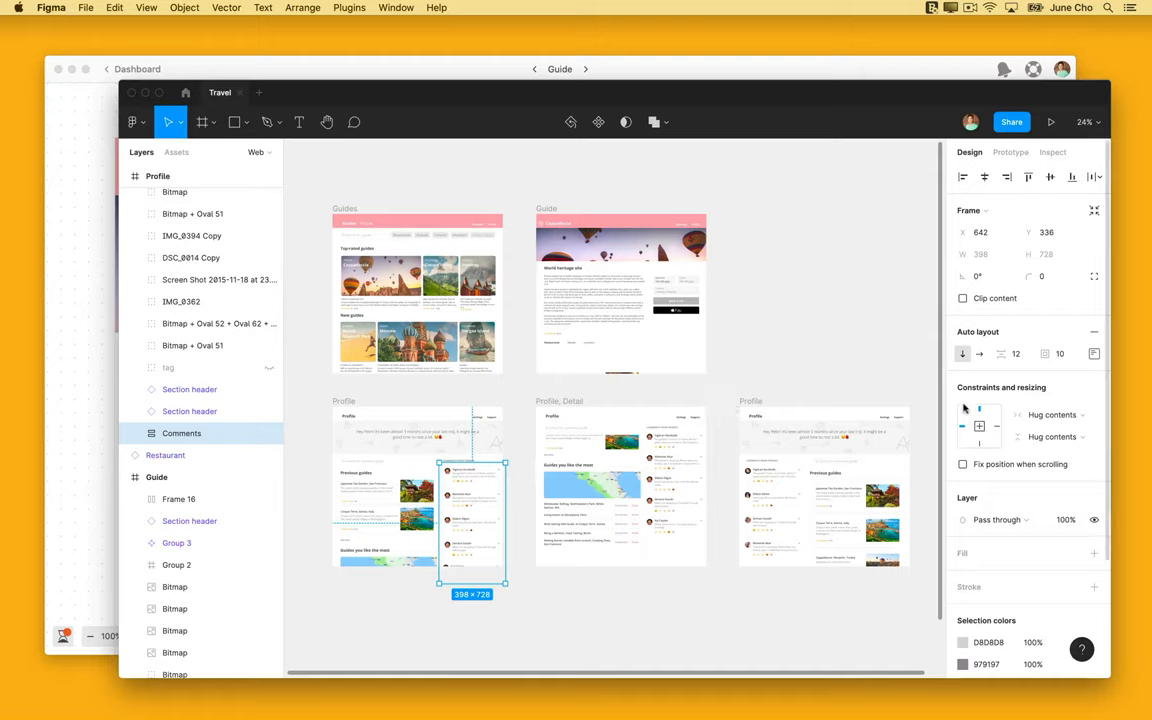
{"action": "left_click", "coordinate": [416, 340]}
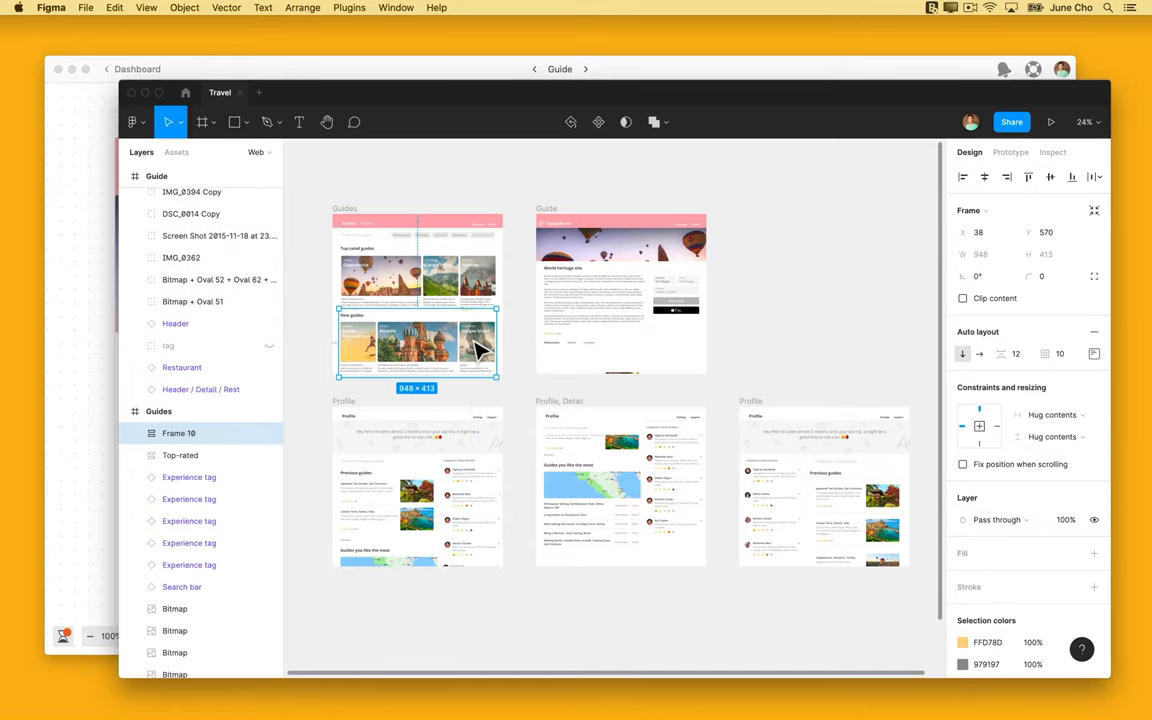
{"action": "mouse_move", "coordinate": [880, 360]}
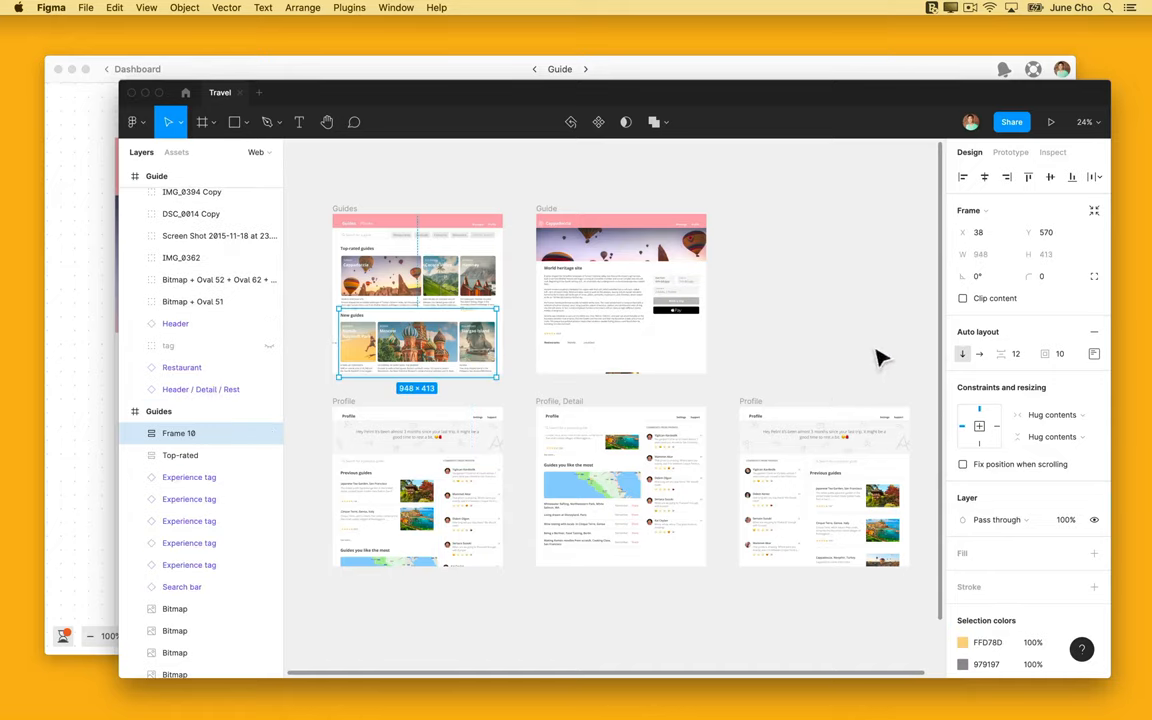
{"action": "mouse_move", "coordinate": [970, 398]}
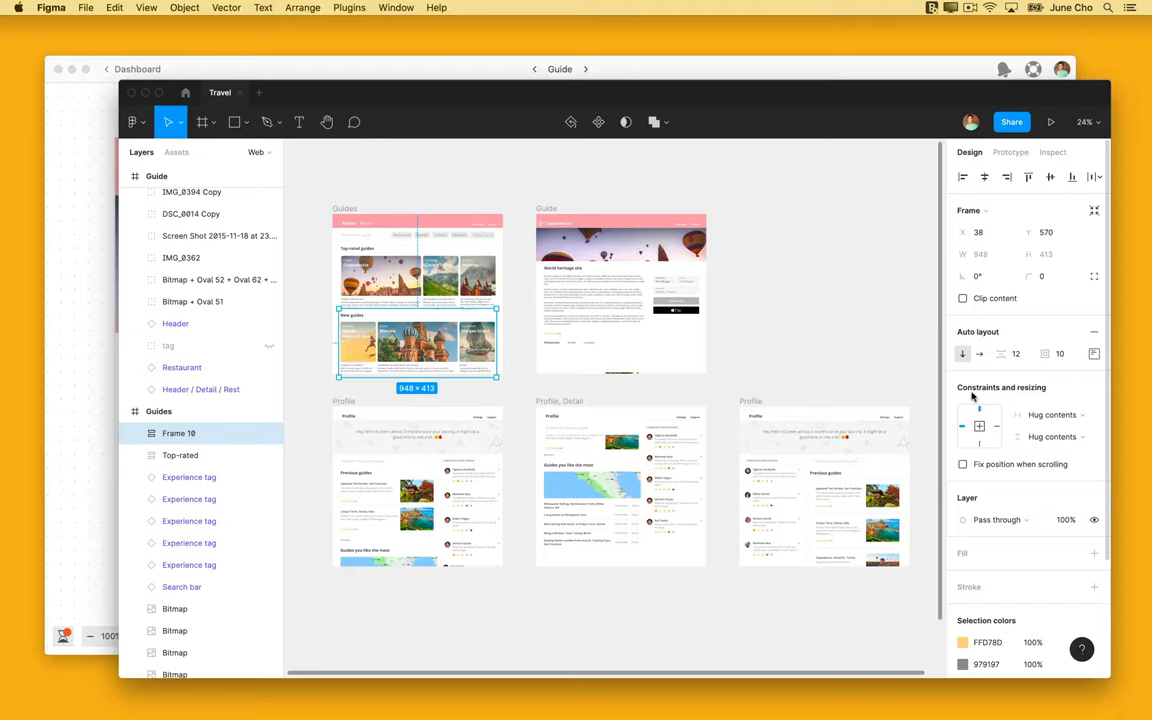
{"action": "mouse_move", "coordinate": [936, 596]}
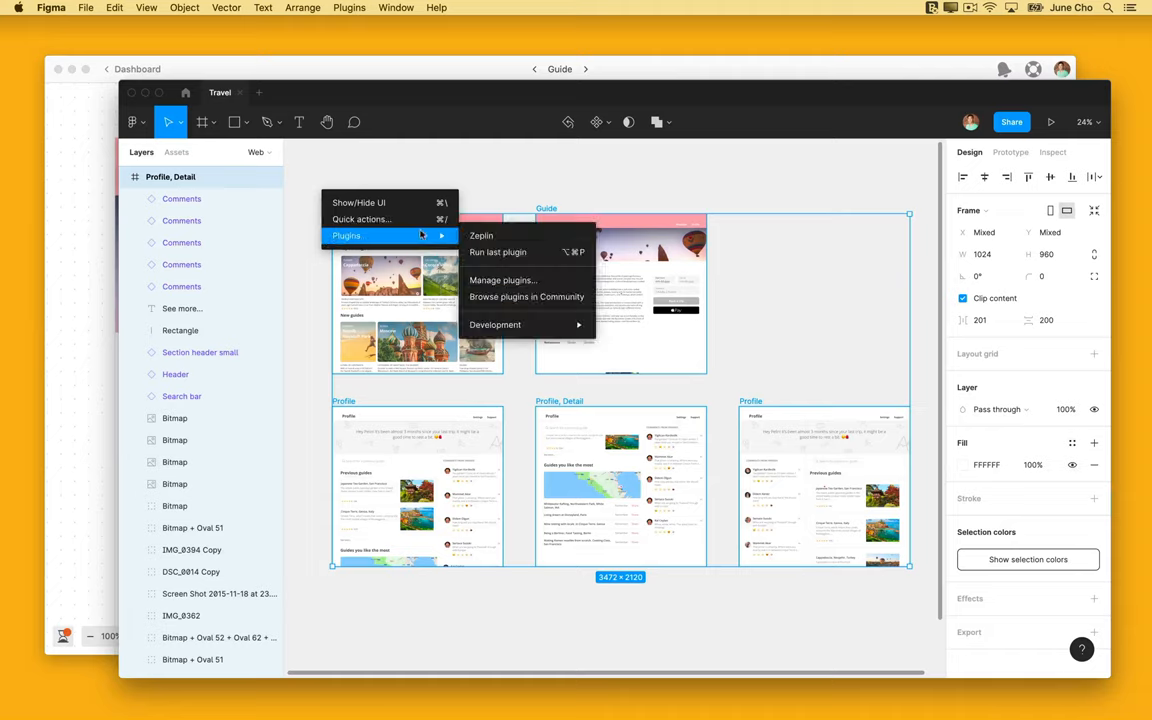
Launch the Zeplin plugin and export the selected screens.
{"action": "left_click", "coordinate": [480, 236]}
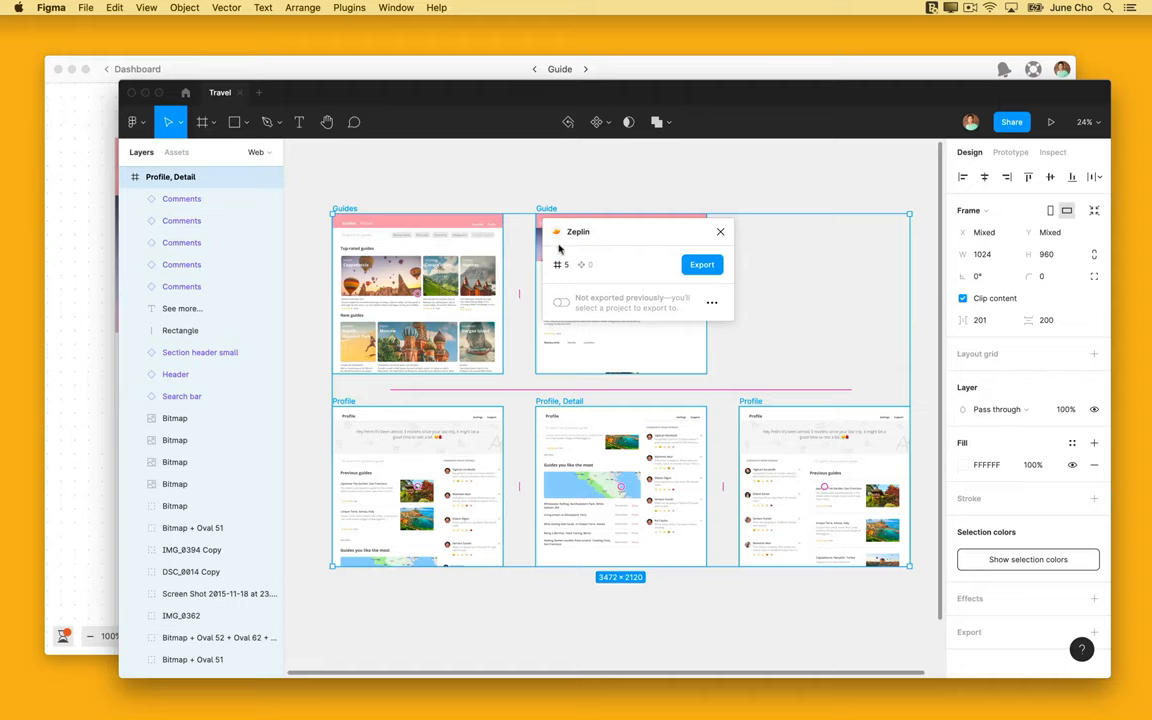
{"action": "left_click", "coordinate": [700, 264]}
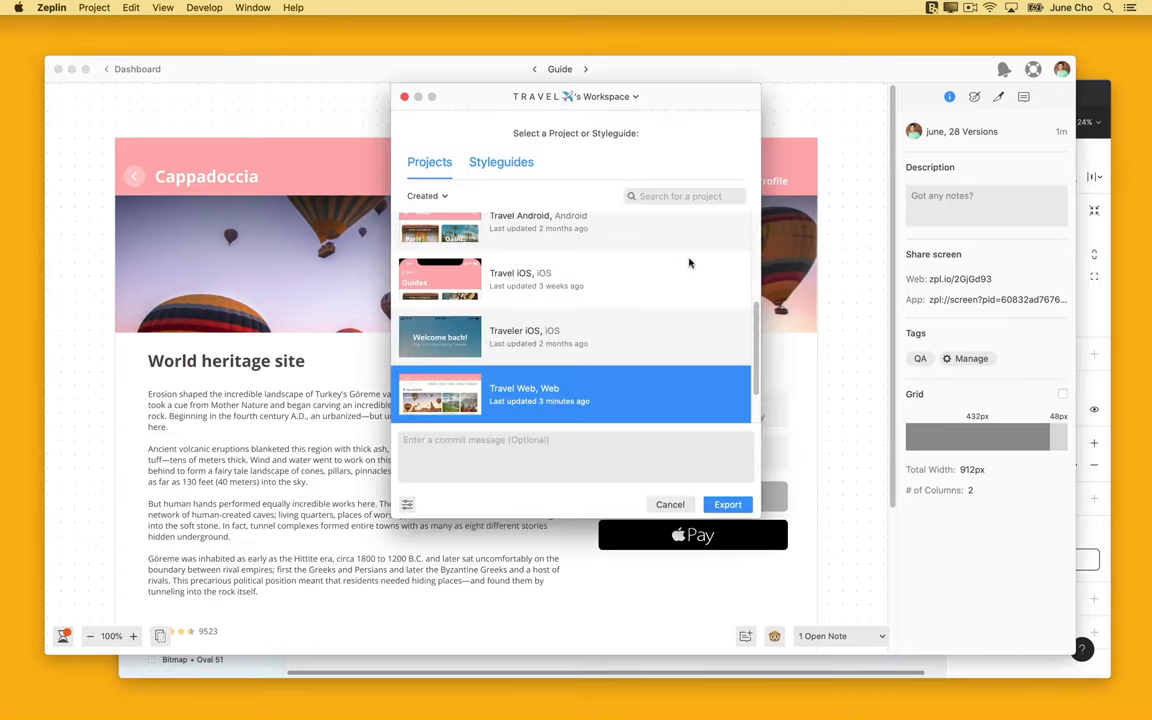
Import the screens into the Travel Web project, adding a new Guide version.
{"action": "left_click", "coordinate": [728, 504]}
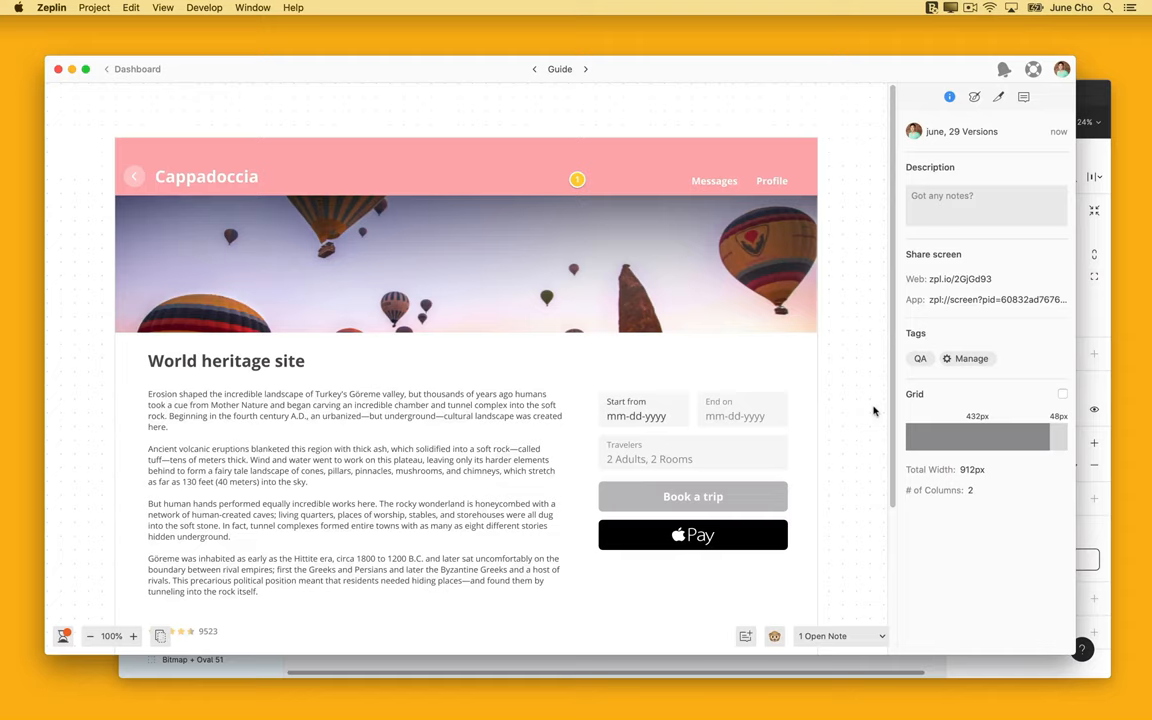
Inspect the start date field, then the Book a trip button's size, constraints and CSS.
{"action": "left_click", "coordinate": [644, 410]}
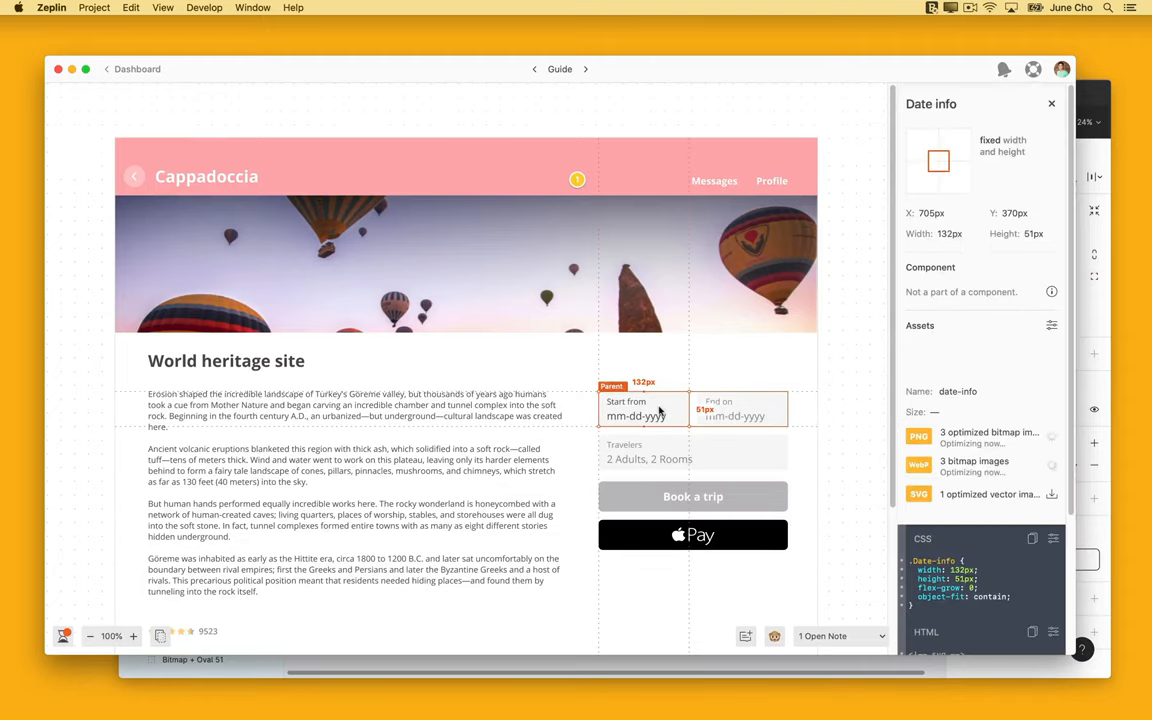
{"action": "left_click", "coordinate": [636, 414]}
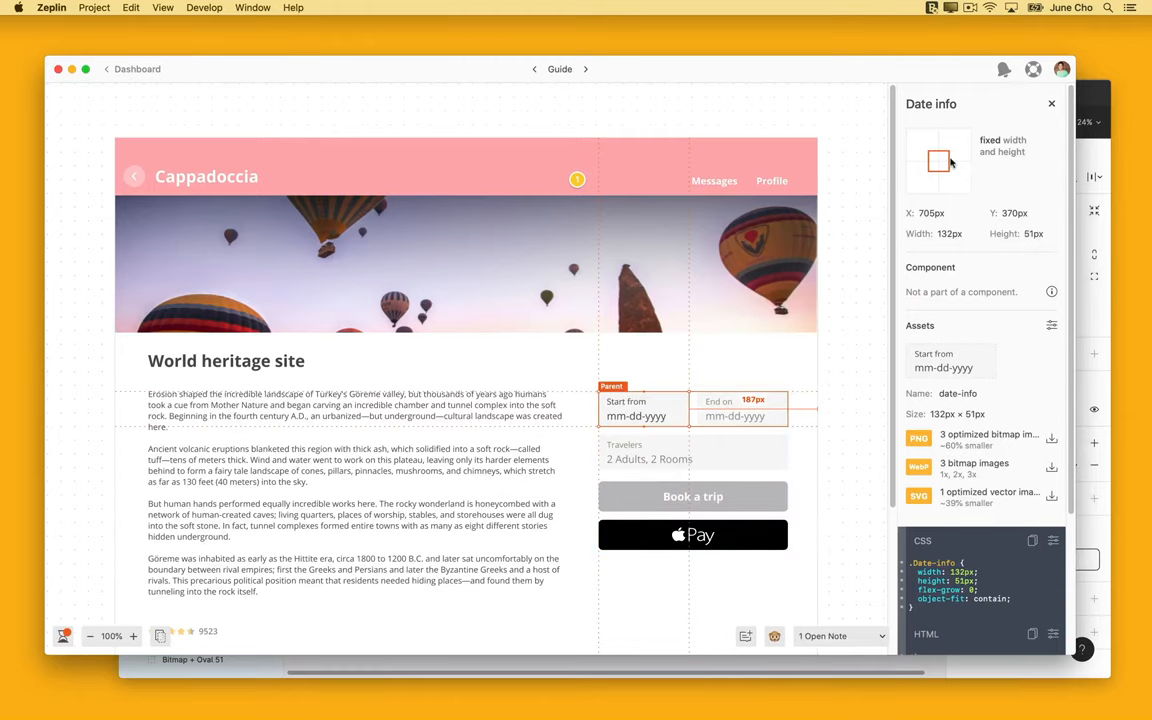
{"action": "mouse_move", "coordinate": [1004, 156]}
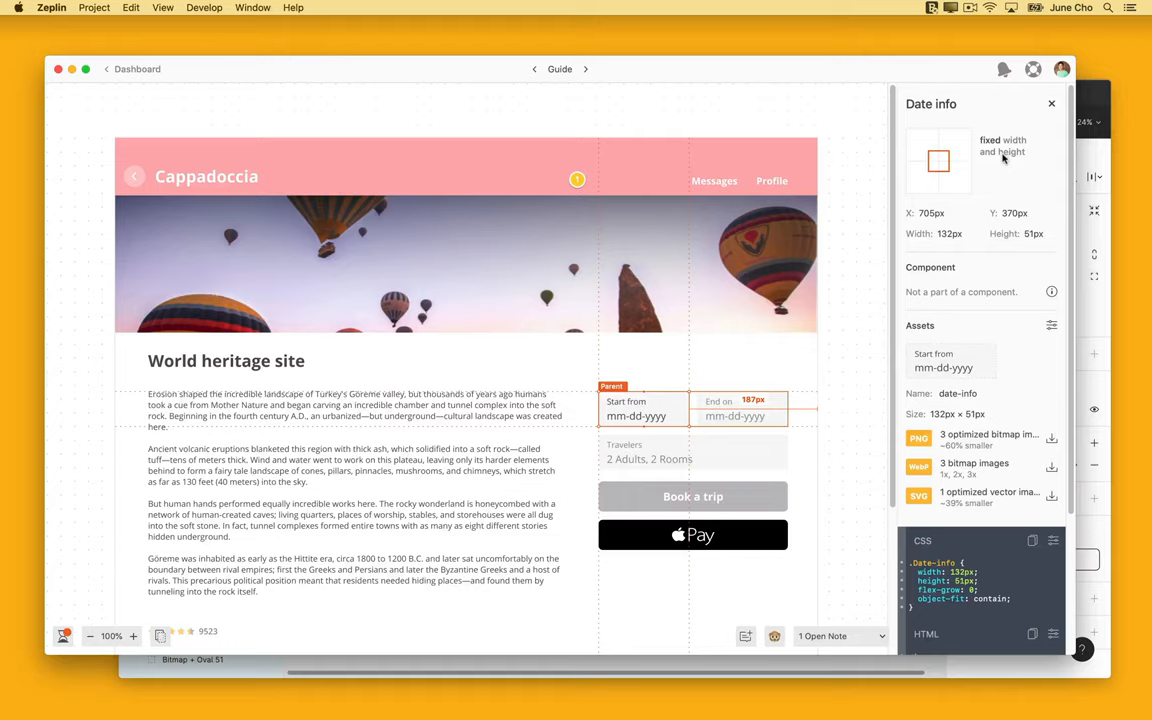
{"action": "mouse_move", "coordinate": [872, 334]}
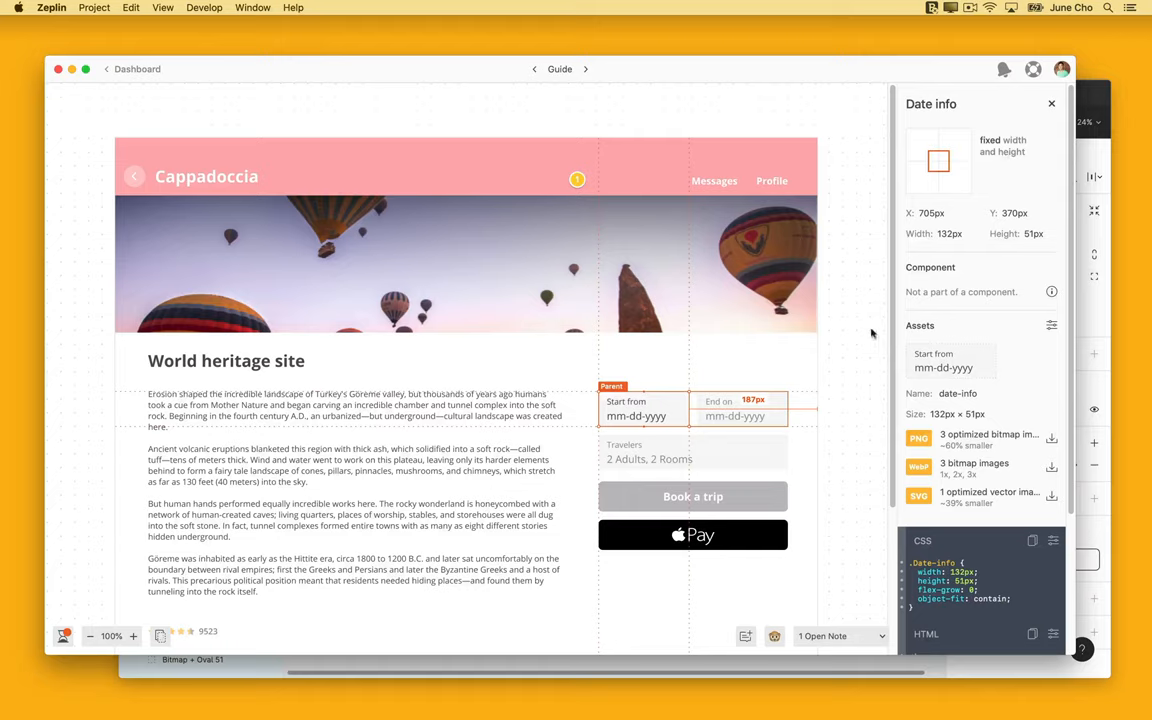
{"action": "left_click", "coordinate": [692, 496]}
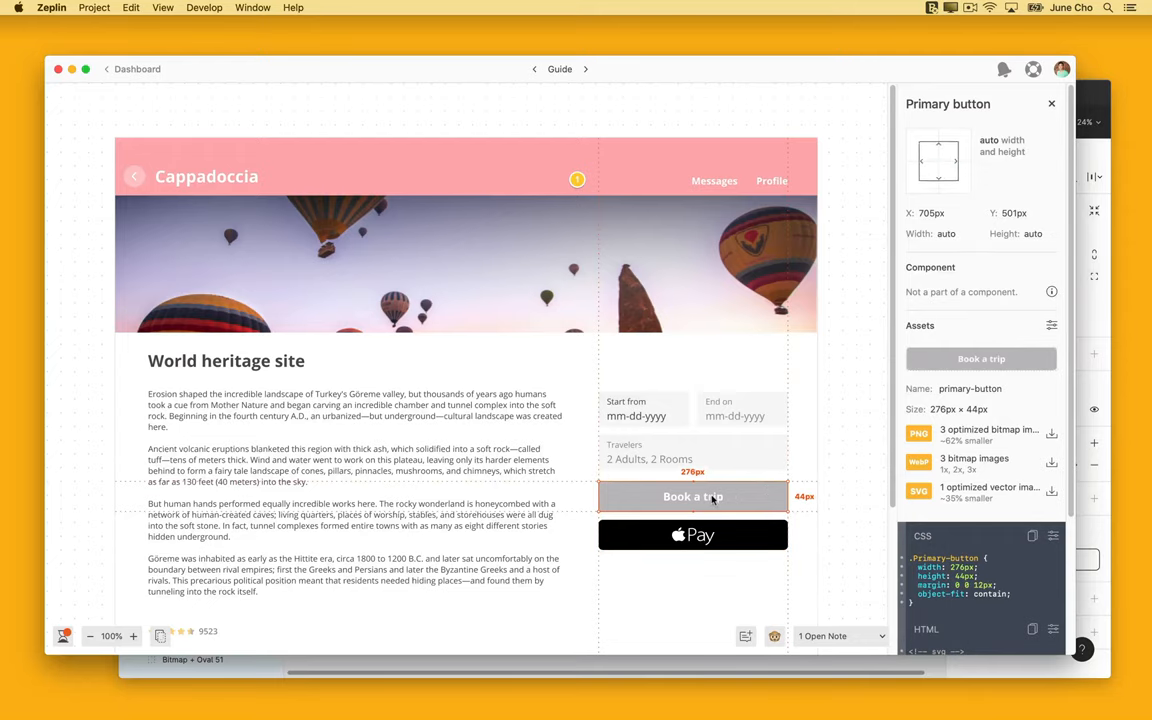
{"action": "mouse_move", "coordinate": [866, 234]}
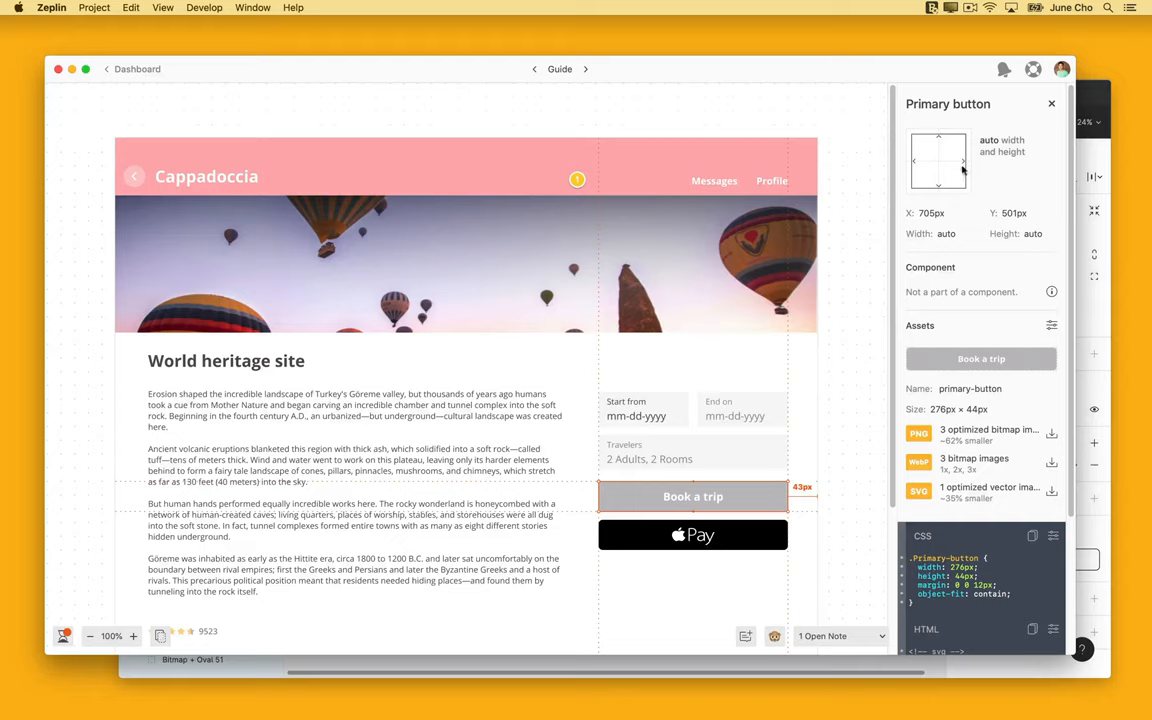
{"action": "mouse_move", "coordinate": [992, 166]}
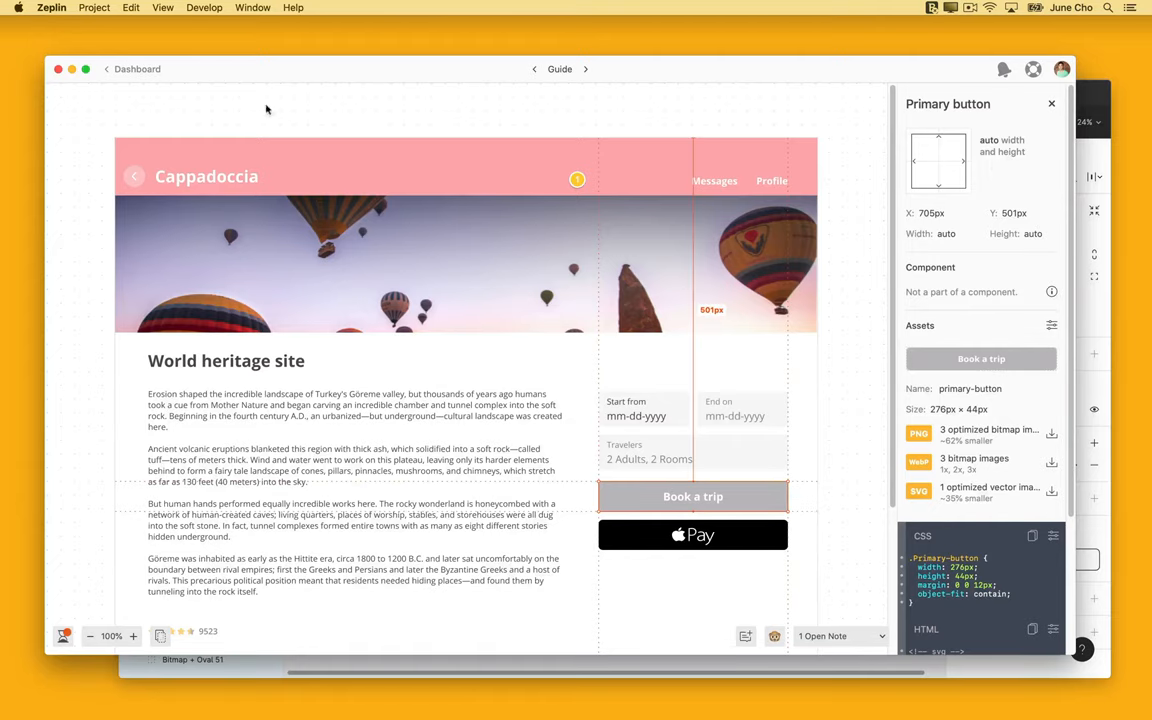
Switch to the Profile screen and view the Previous guides card list's pinning, padding and gap.
{"action": "left_click", "coordinate": [586, 68]}
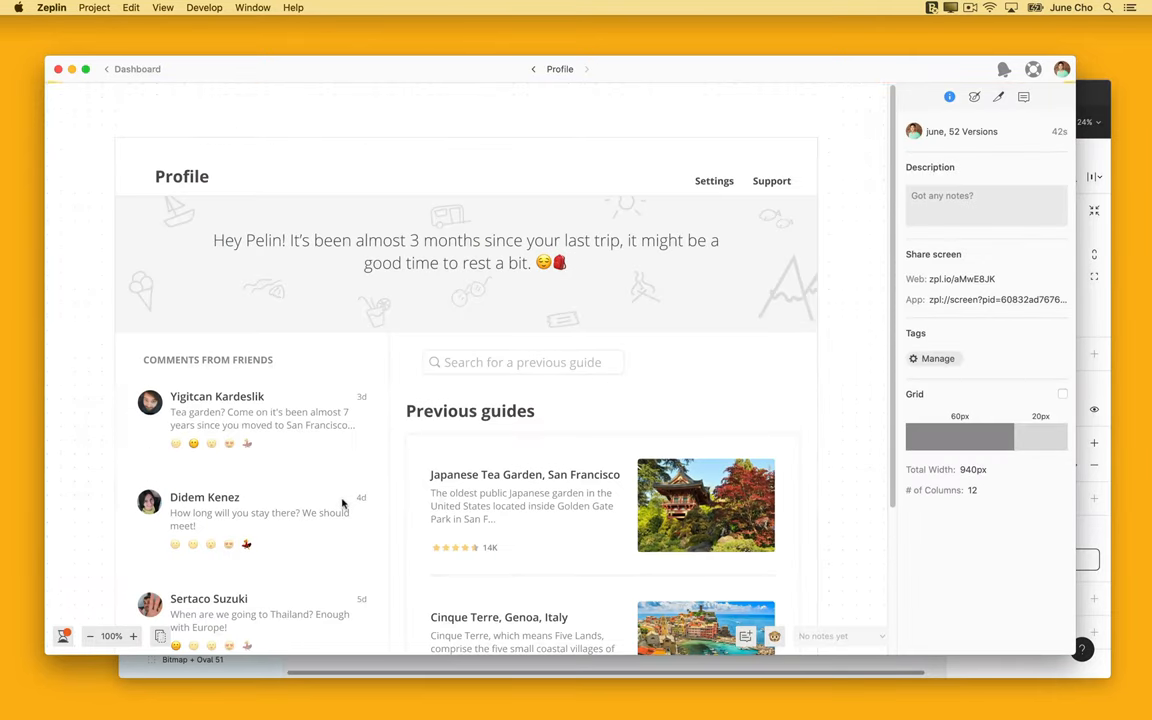
{"action": "scroll", "scroll_direction": "down", "scroll_amount": 3}
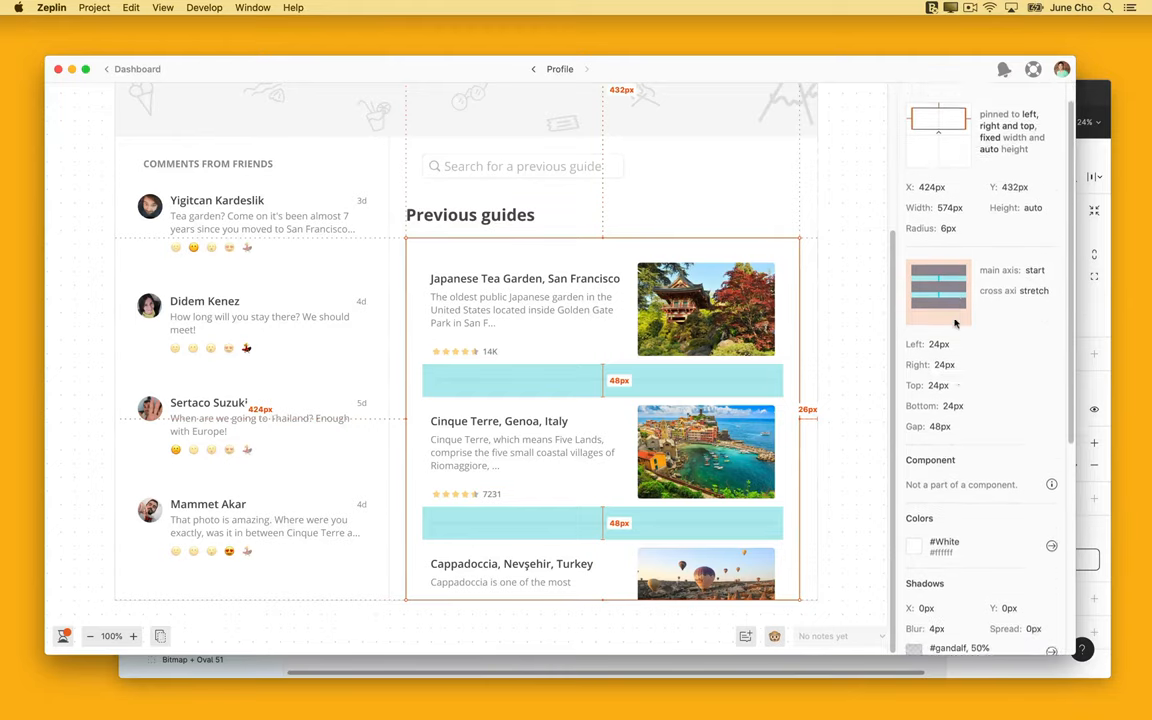
Scroll to the card list's generated CSS and highlight a flex property, then return to the Profile layer.
{"action": "scroll", "scroll_direction": "down", "scroll_amount": 3}
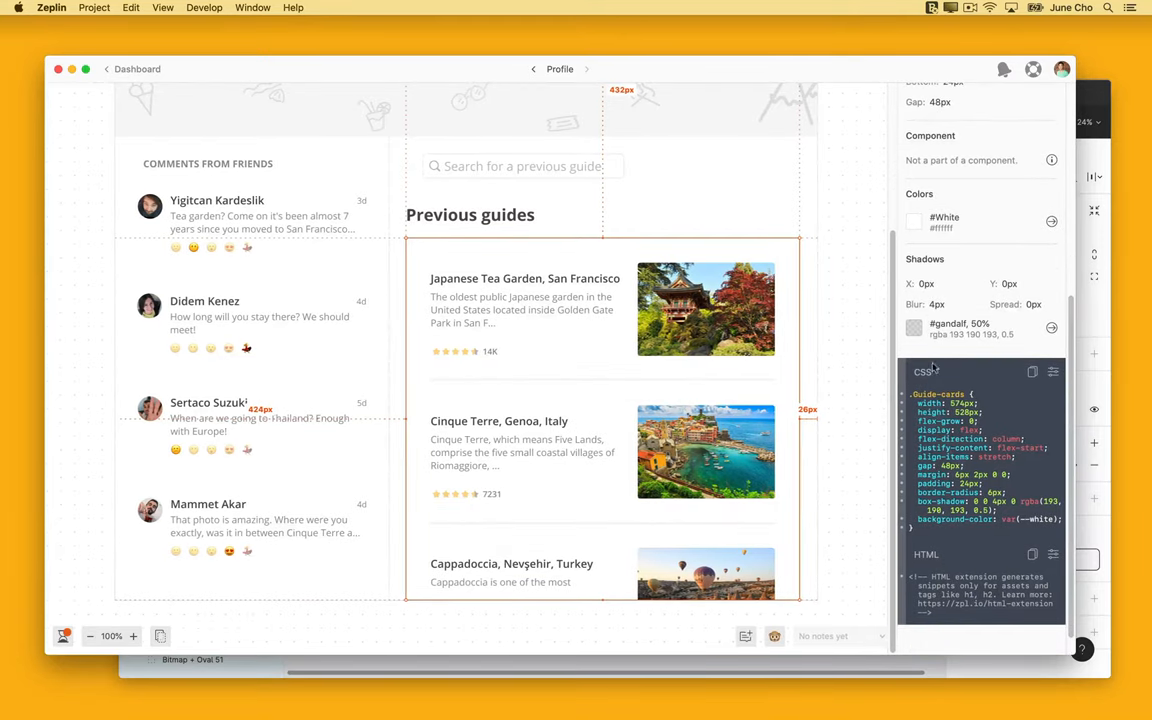
{"action": "double_click", "coordinate": [942, 420]}
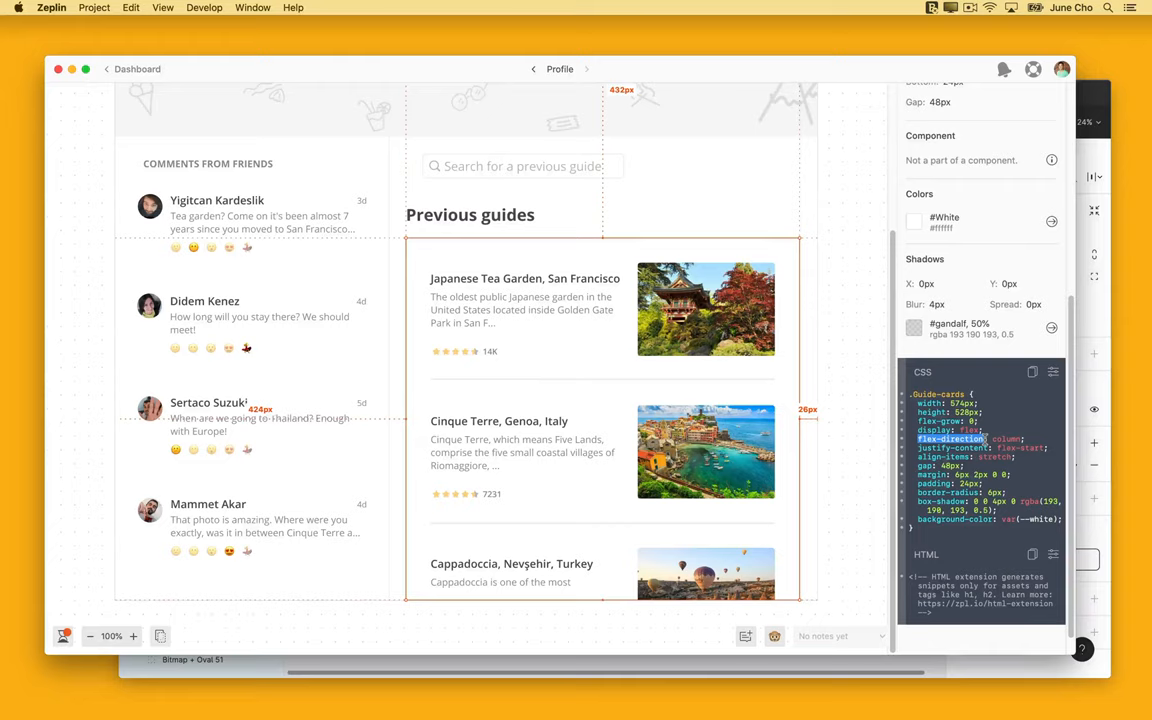
{"action": "scroll", "scroll_direction": "up", "scroll_amount": 3}
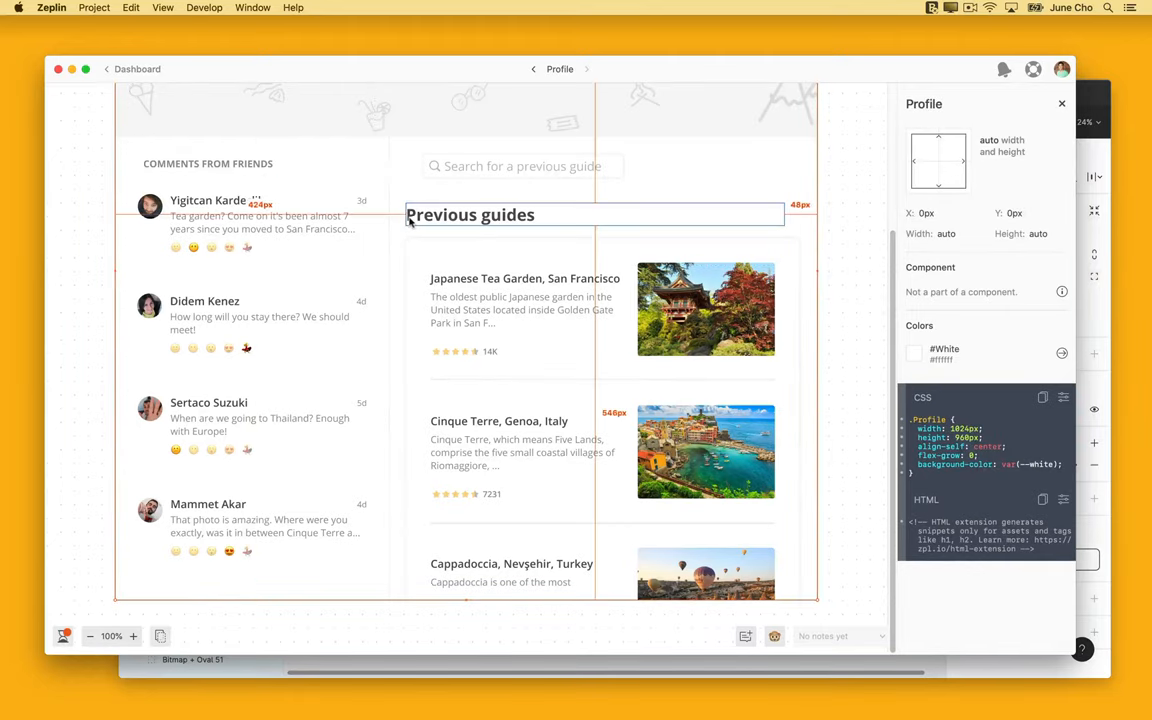
Inspect the Previous guides title's specs, then the search field's spacing and CSS.
{"action": "left_click", "coordinate": [468, 214]}
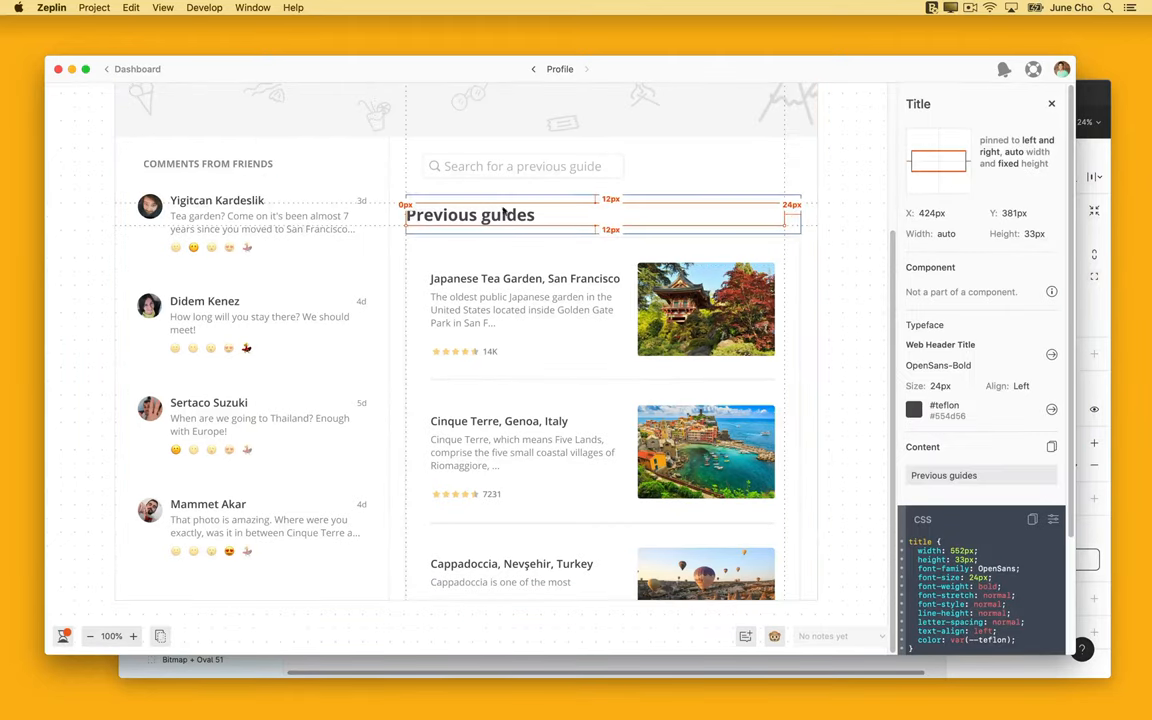
{"action": "mouse_move", "coordinate": [998, 152]}
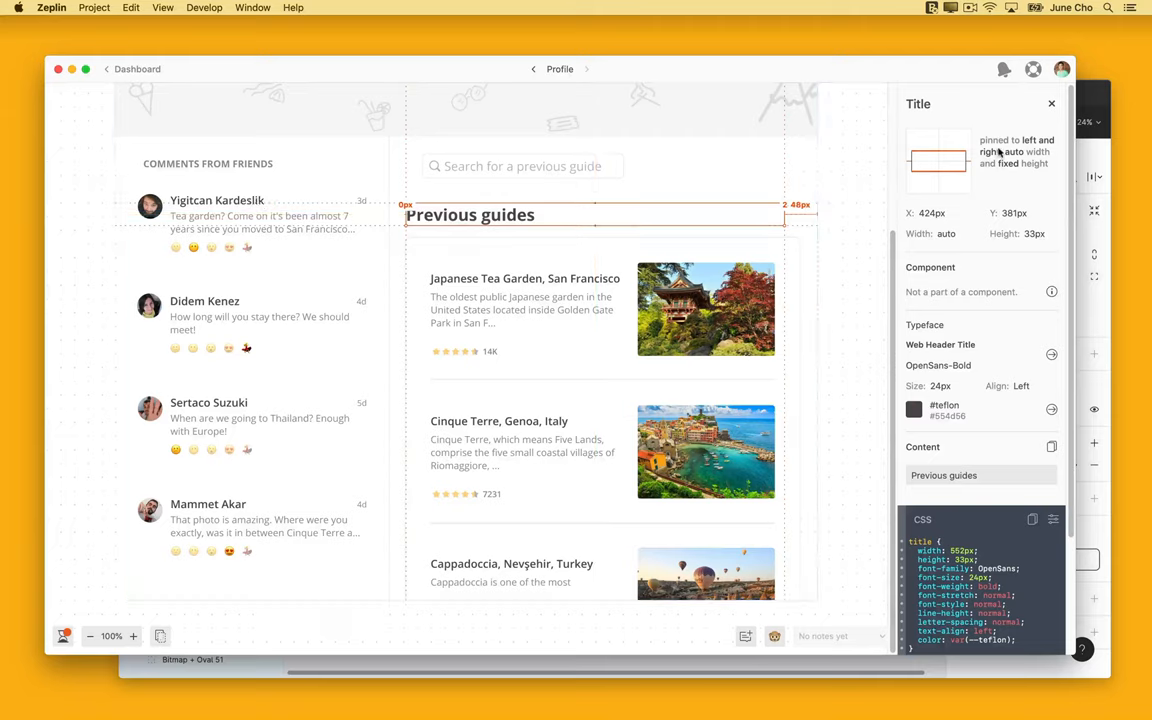
{"action": "mouse_move", "coordinate": [744, 124]}
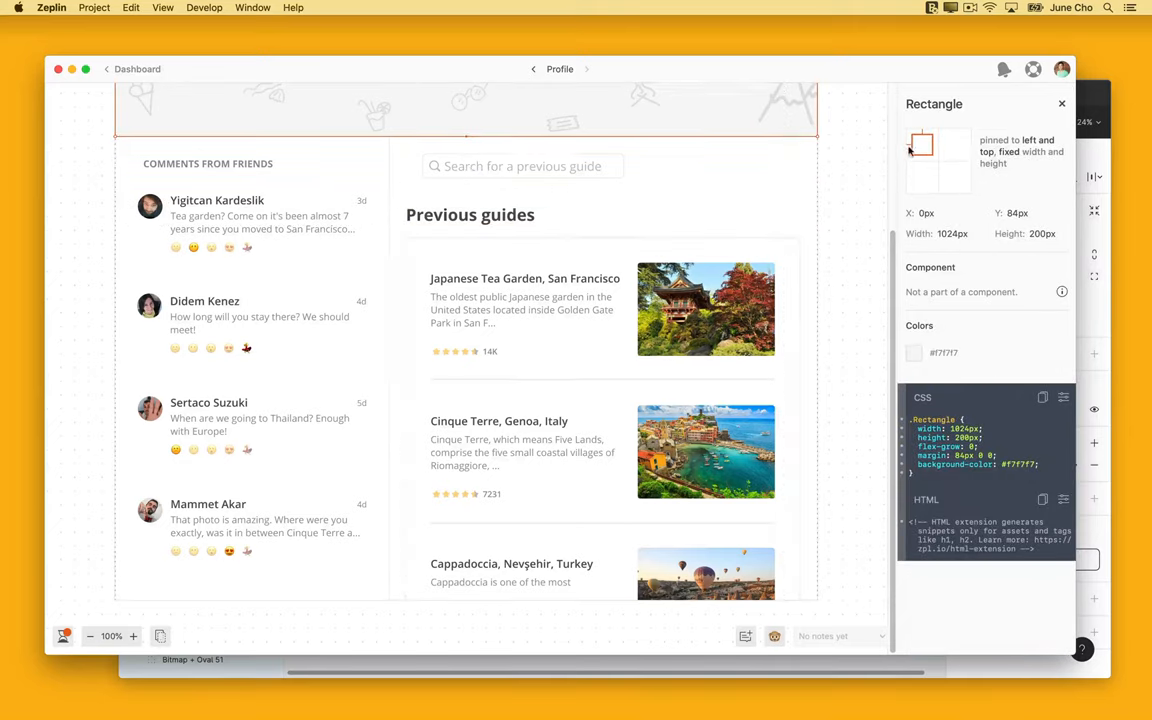
{"action": "left_click", "coordinate": [520, 166]}
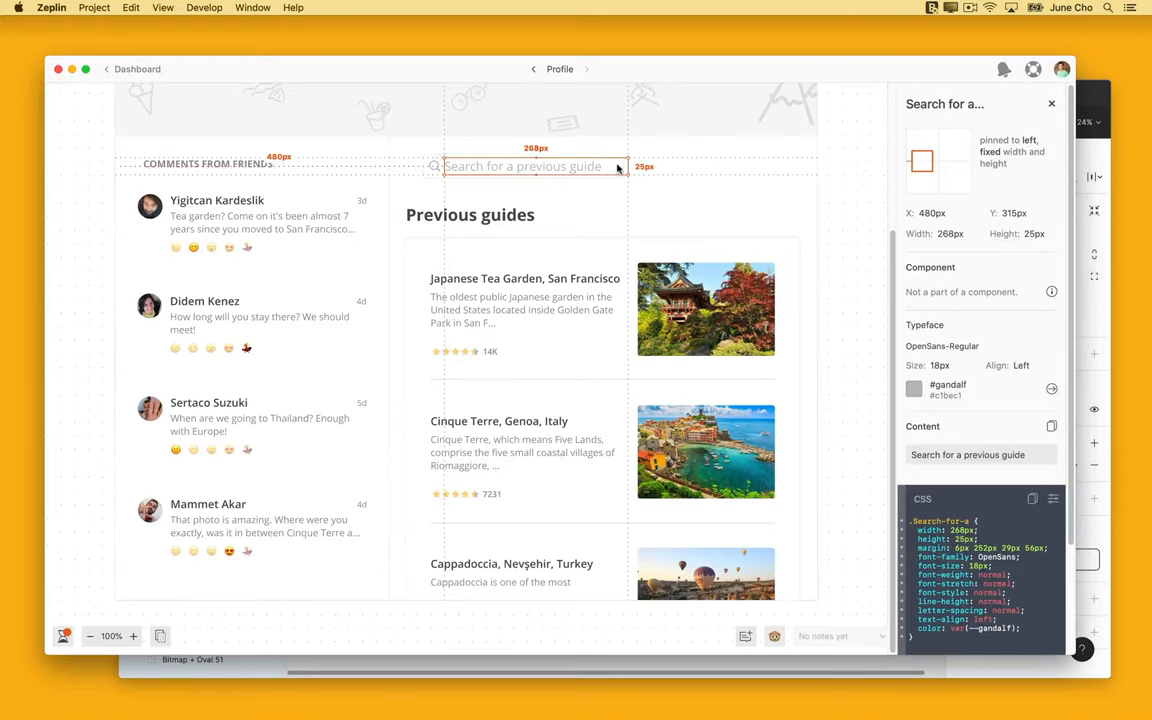
{"action": "mouse_move", "coordinate": [920, 168]}
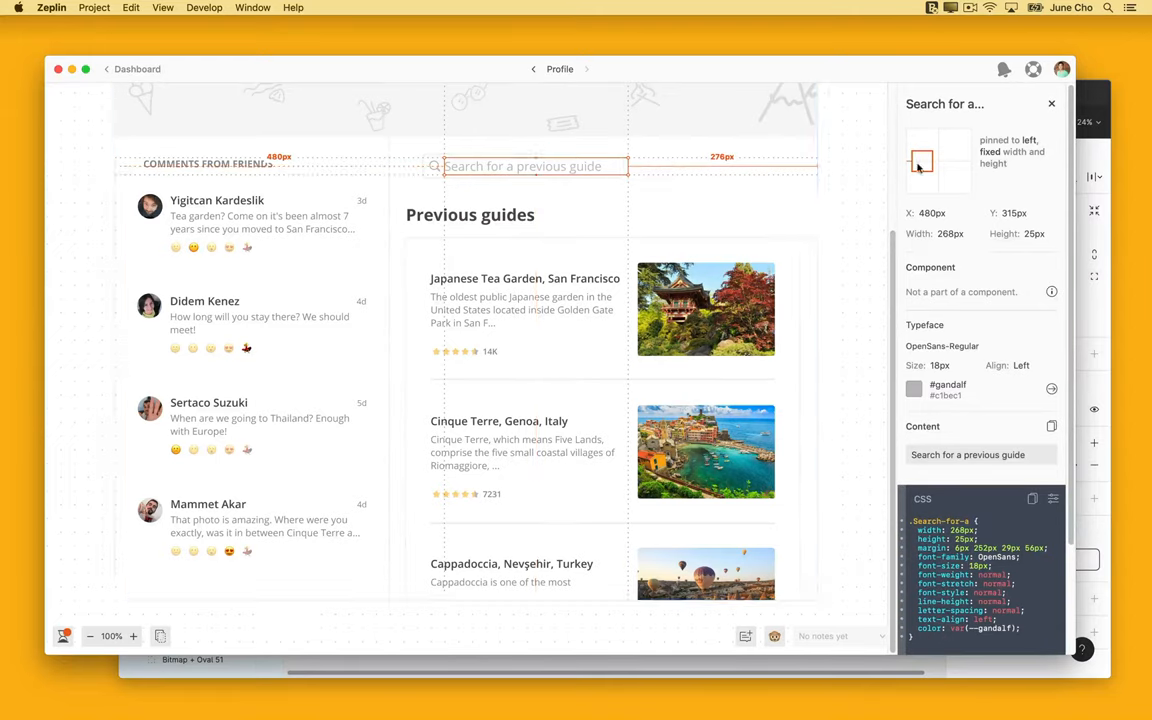